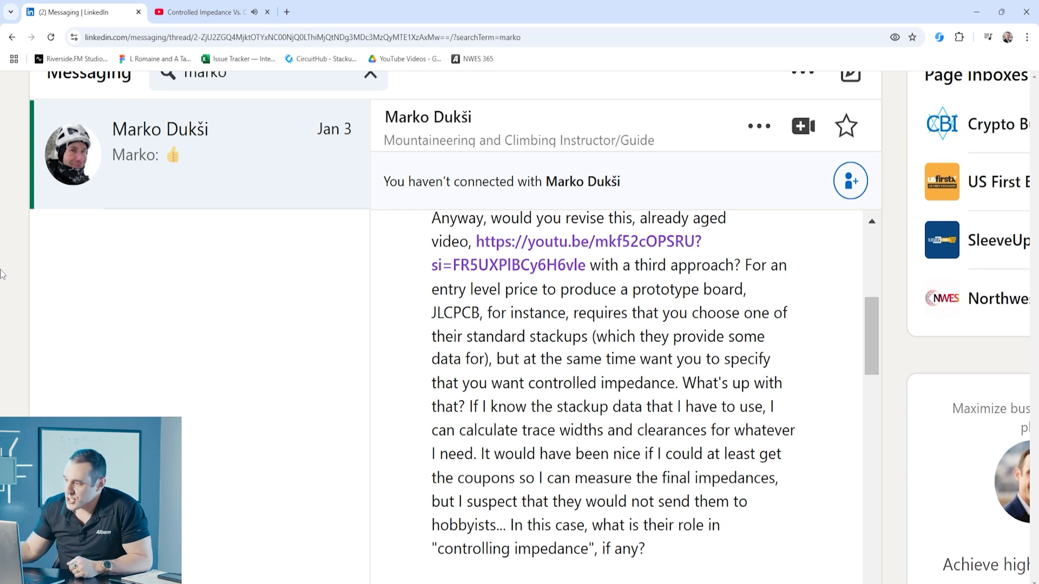
mouse_move(102, 278)
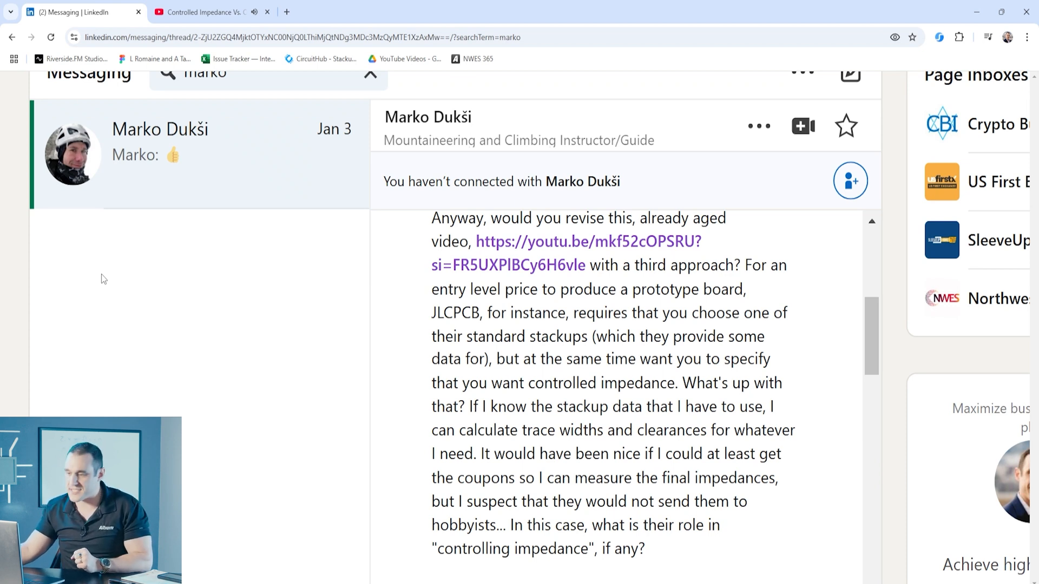
Bring the Sunstone 1 oz layer-count versus board-thickness matrix (2-20 layers) into view.
click(199, 12)
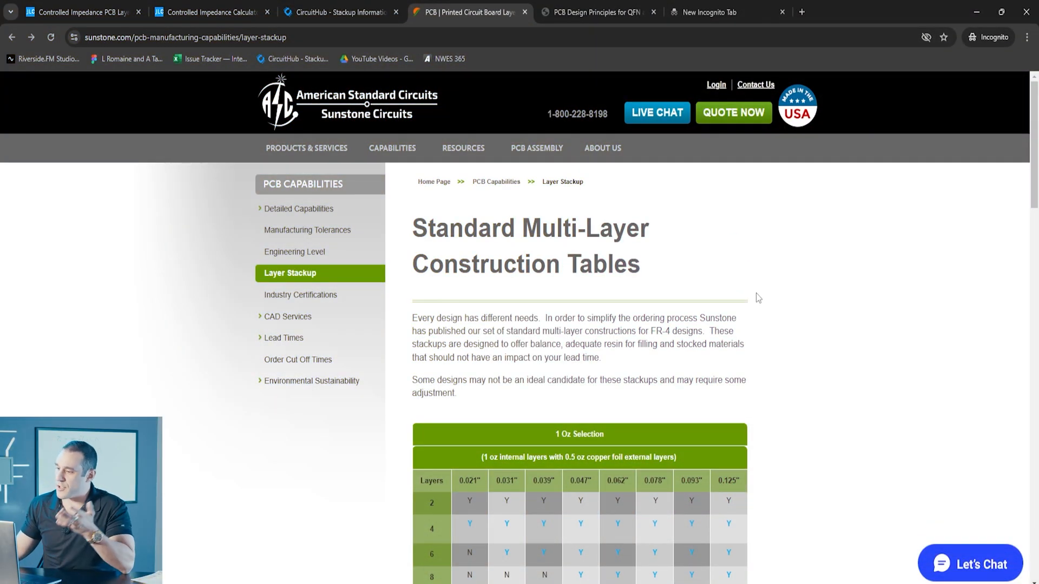
scroll(down, 3)
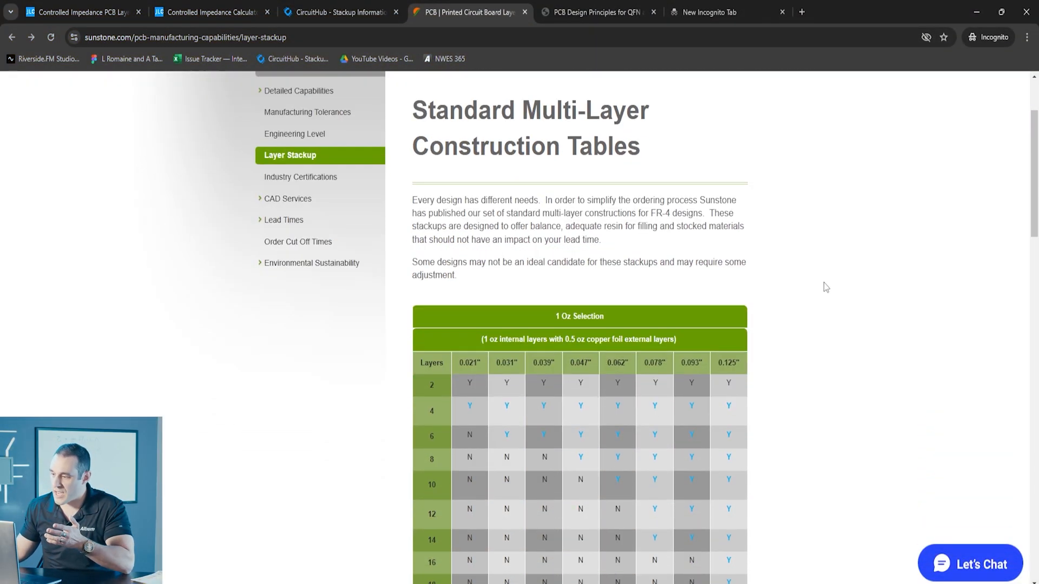
scroll(down, 3)
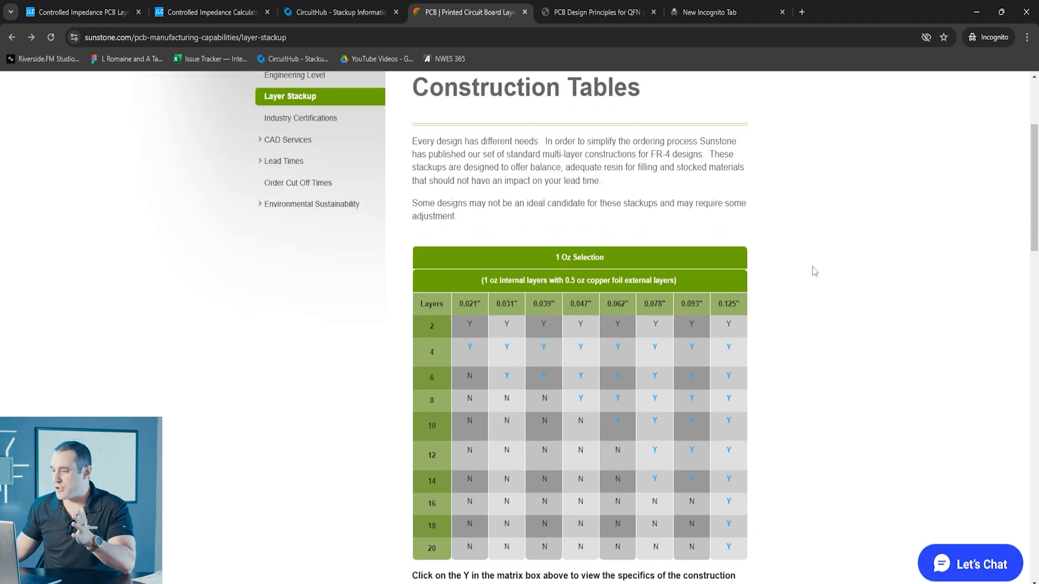
scroll(down, 3)
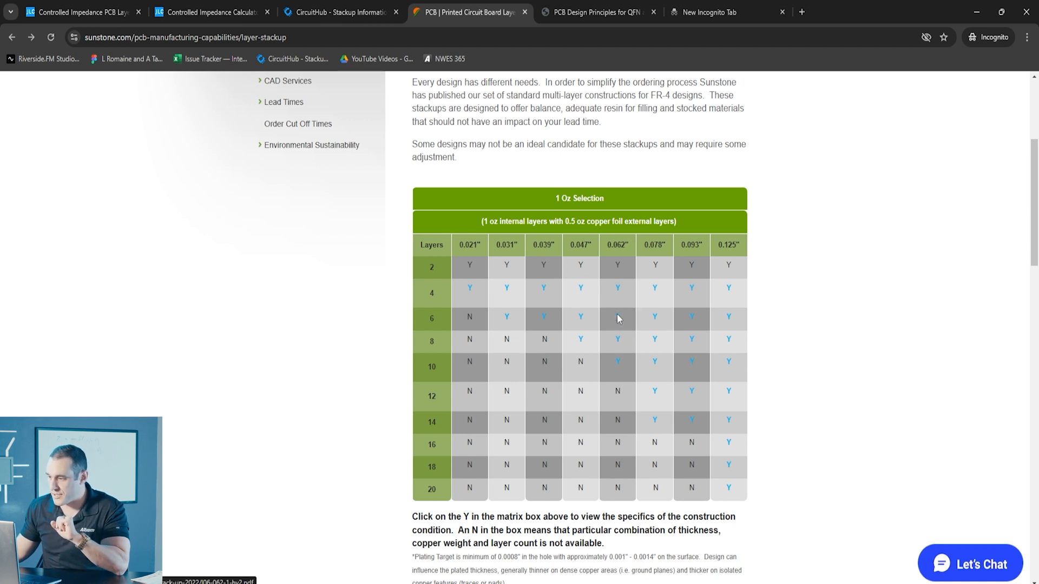
View Sunstone's 6-layer 0.062" construction sheet, then move to the CircuitHub stackup page.
click(617, 318)
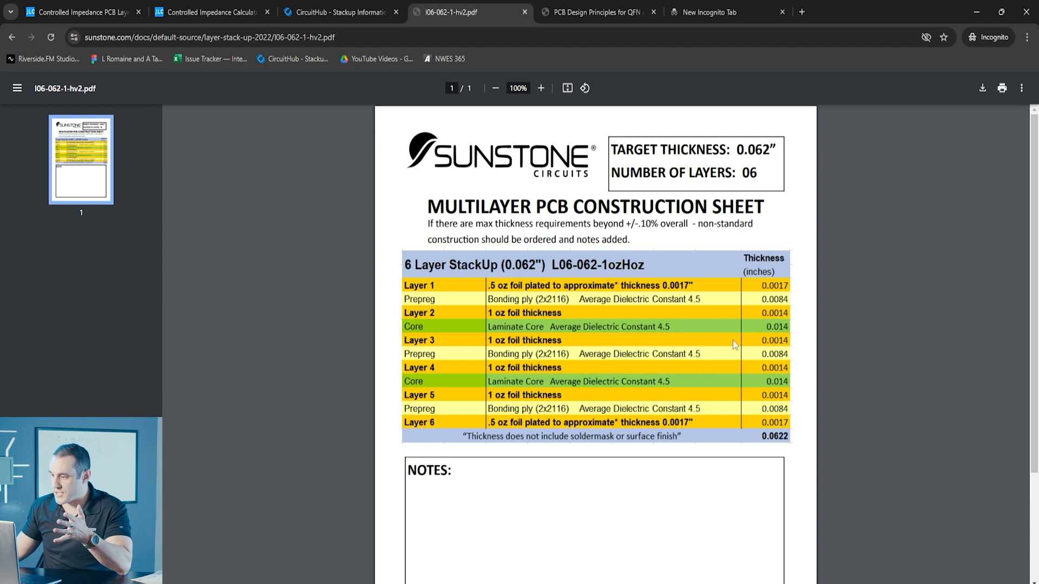
mouse_move(744, 392)
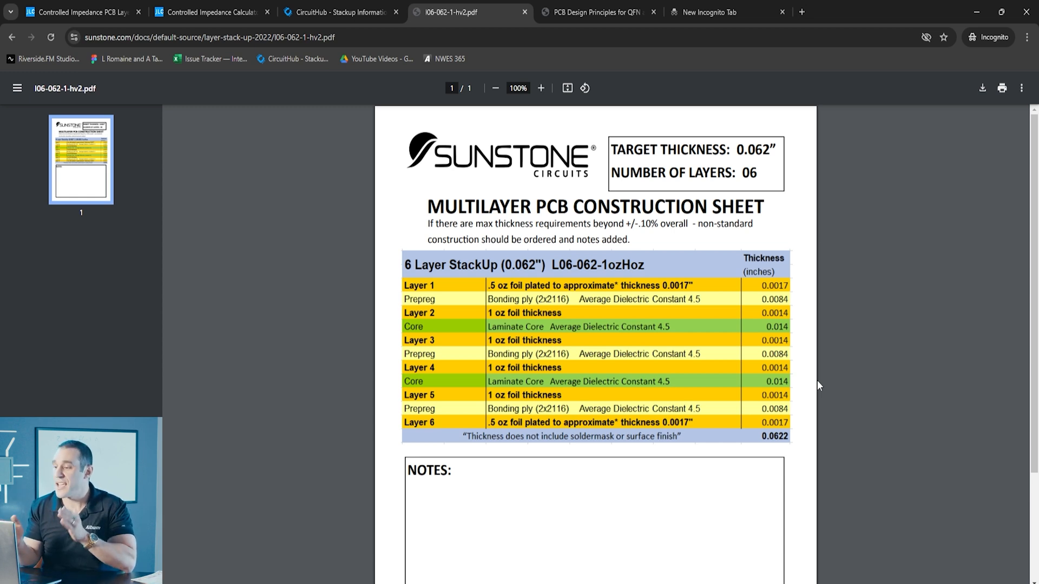
click(340, 12)
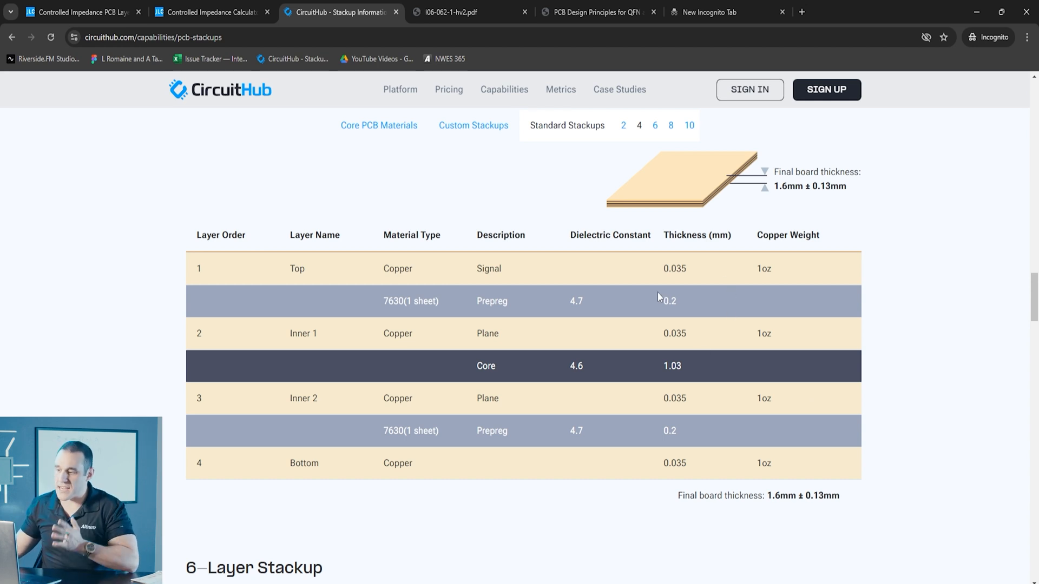
Review CircuitHub's standard 4-layer 1.6 mm stackup table.
click(79, 12)
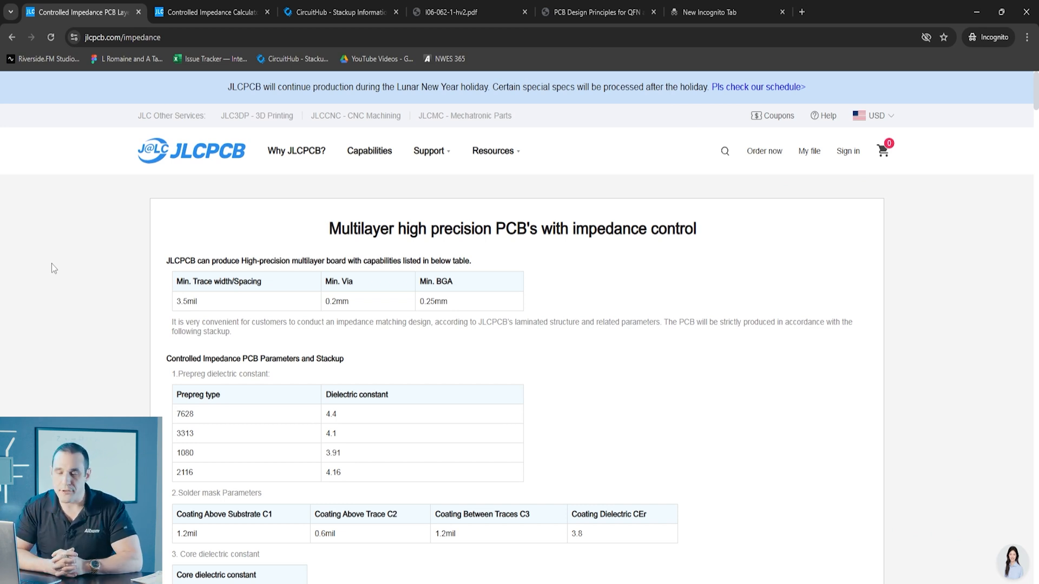
mouse_move(501, 296)
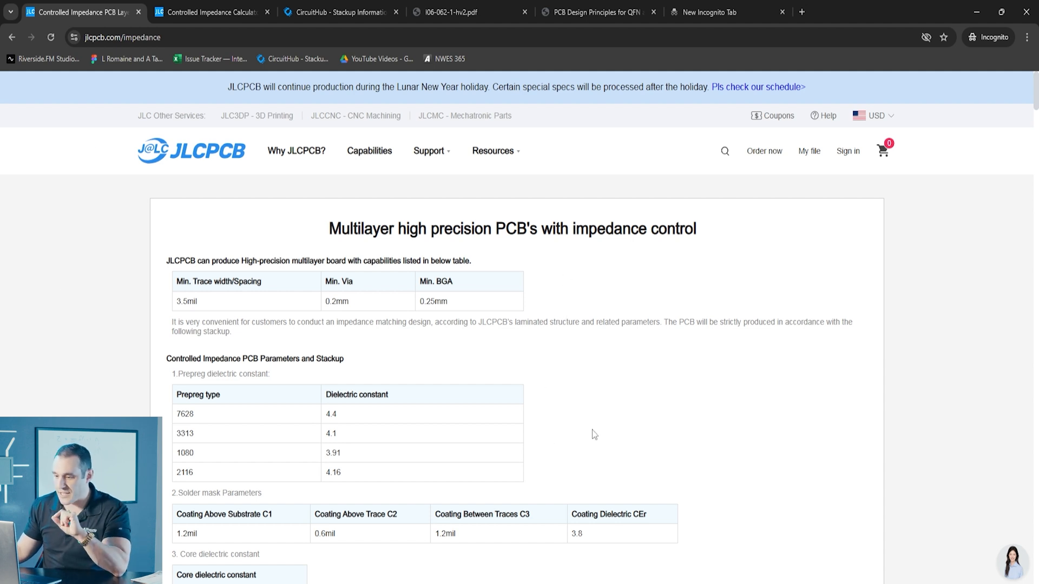
mouse_move(318, 432)
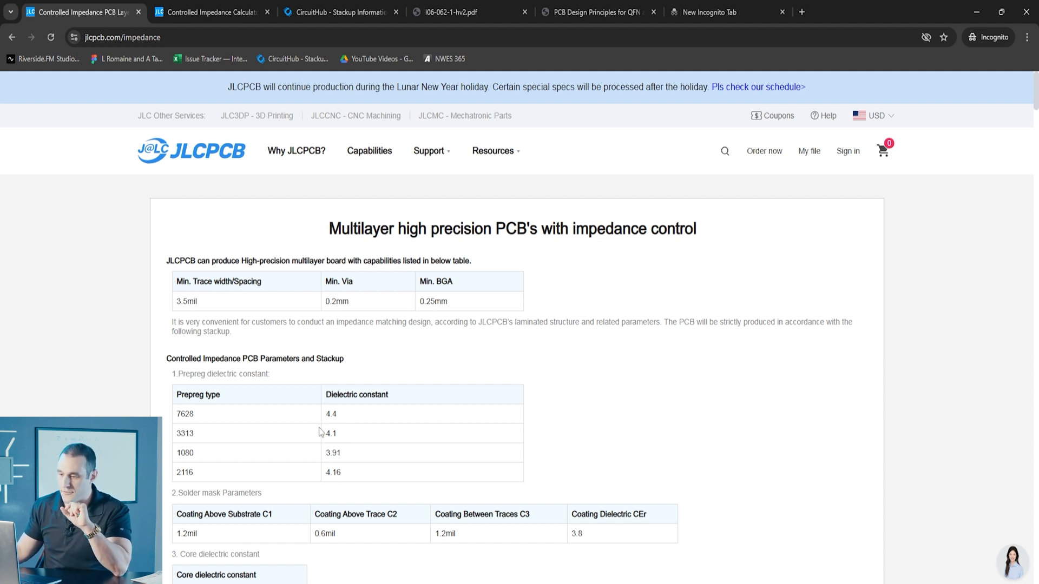
mouse_move(491, 461)
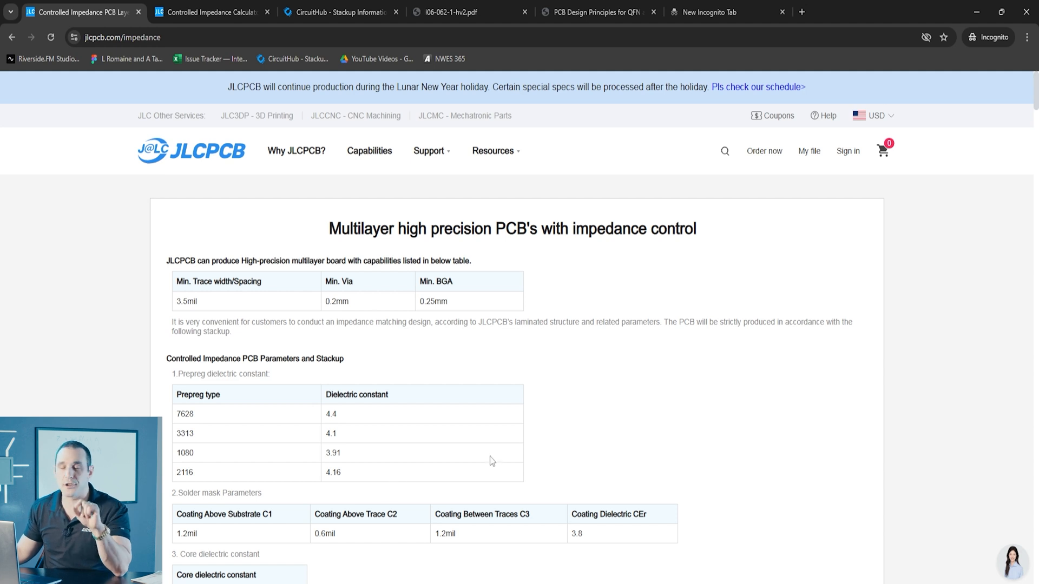
Bring JLCPCB's 4-layer 1.6 mm impedance-control stackups (7628, 3313) into view.
scroll(down, 3)
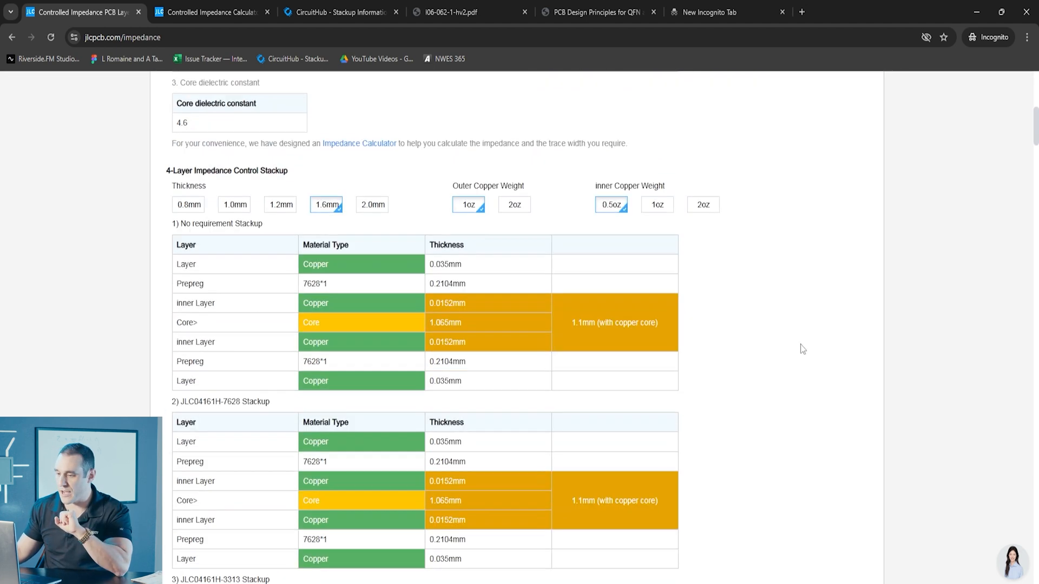
scroll(down, 3)
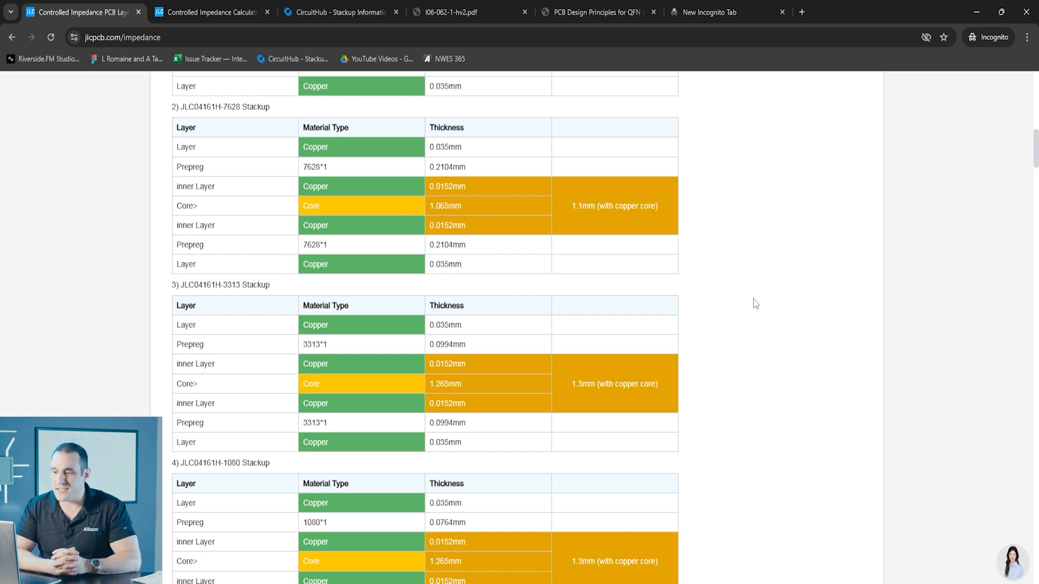
mouse_move(658, 307)
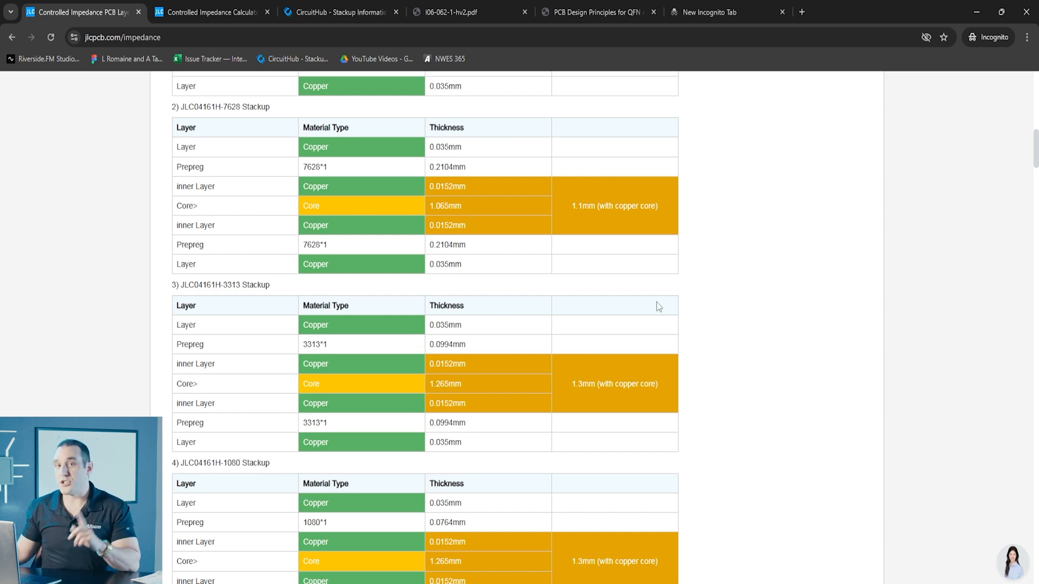
click(211, 12)
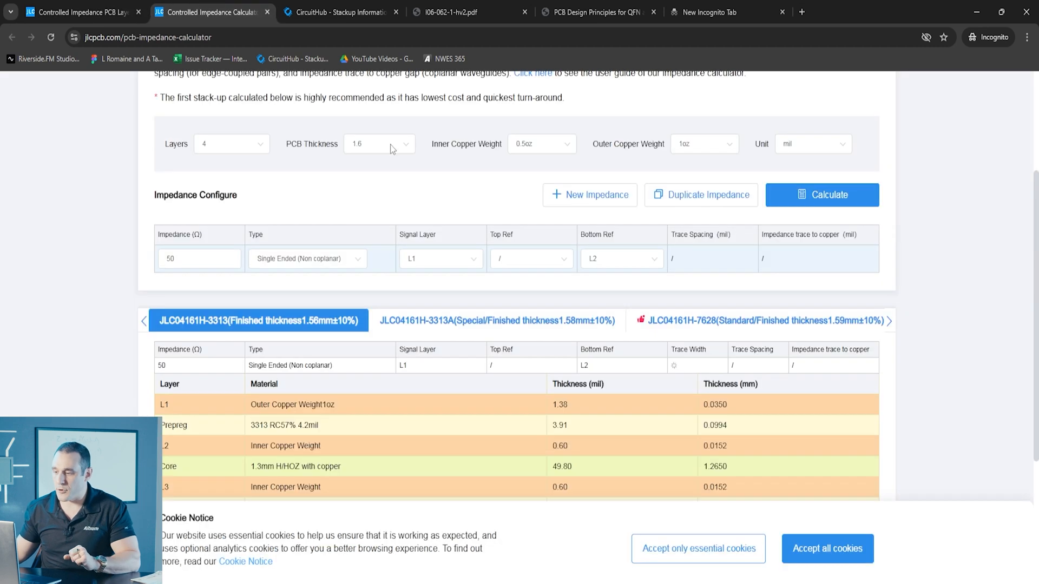
scroll(up, 3)
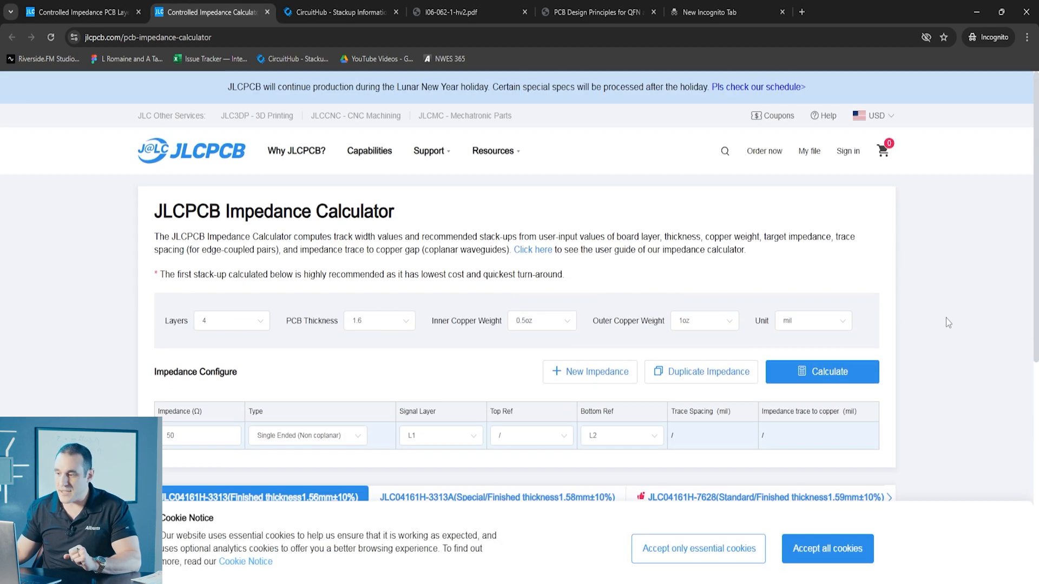
mouse_move(949, 322)
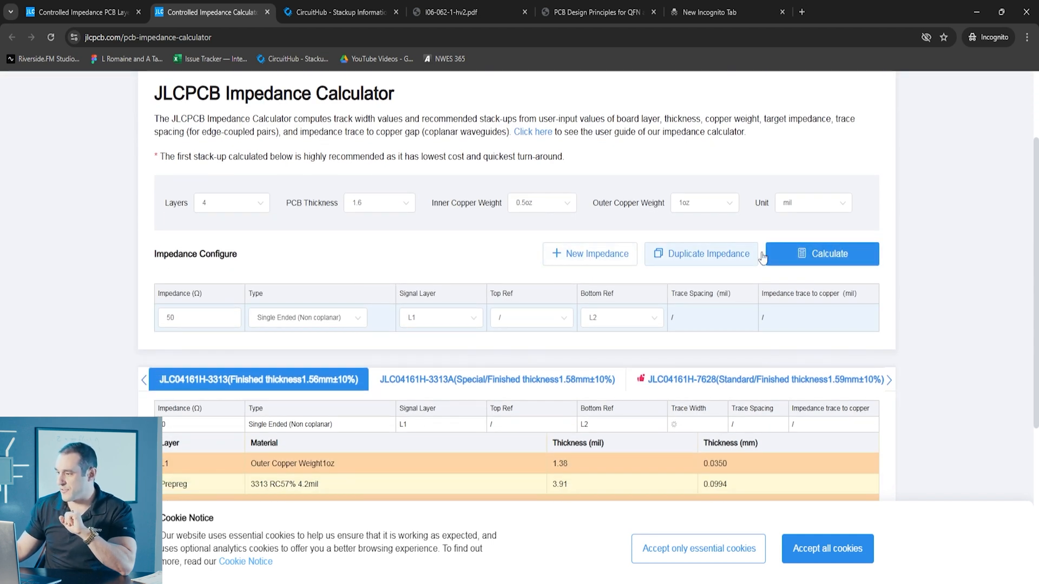
Calculate 50 Ω trace widths and compare the 3313, 3313A and 7628 stack-up results.
click(821, 253)
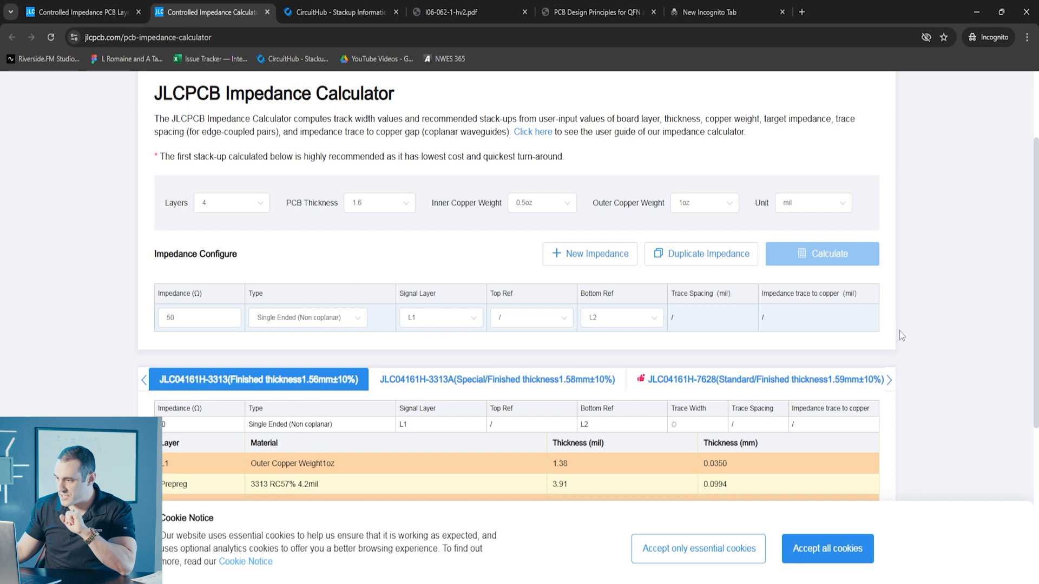
click(821, 254)
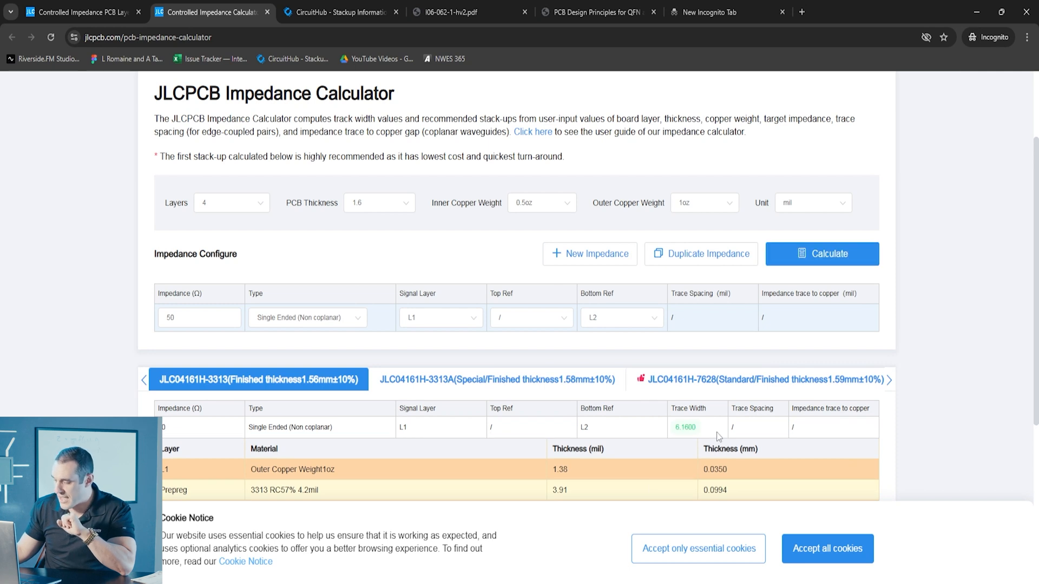
scroll(down, 3)
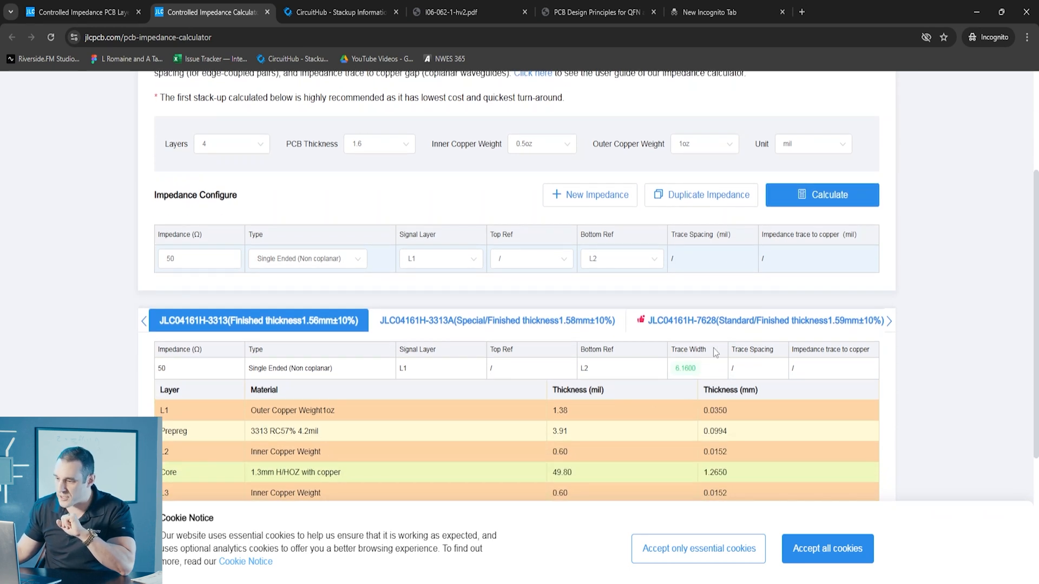
click(496, 320)
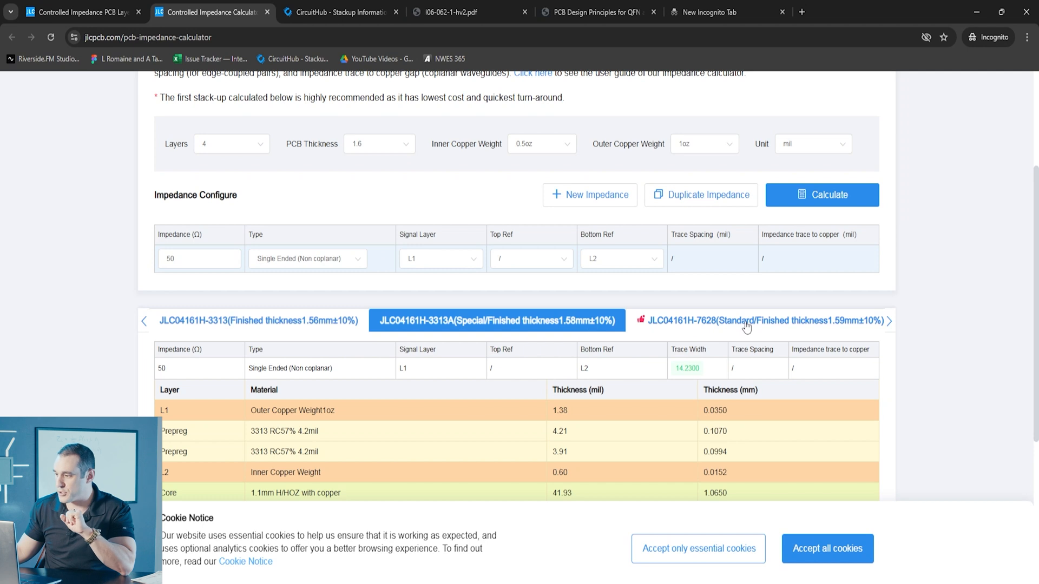
click(760, 320)
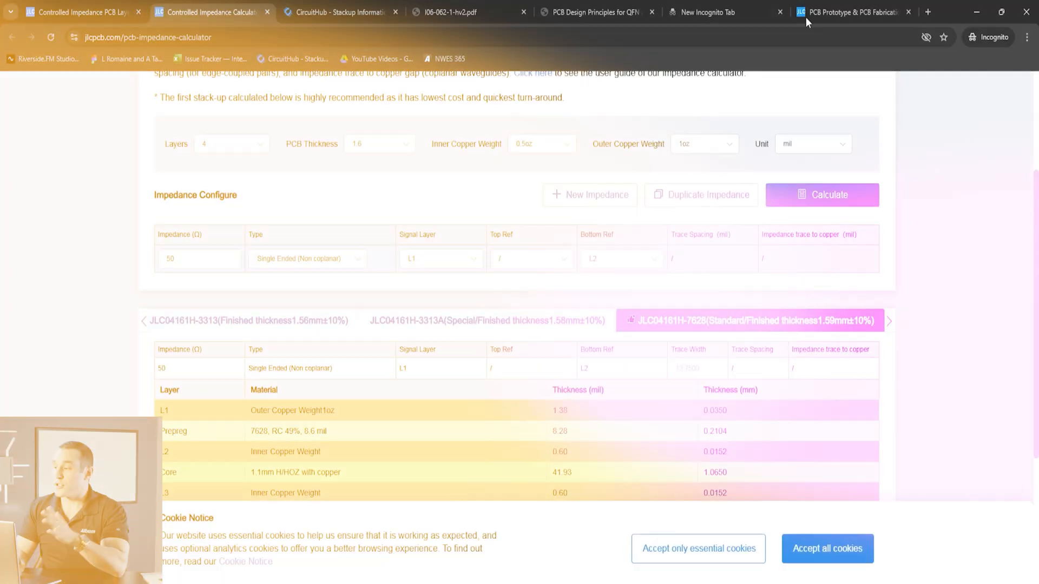
Start a new PCB Instant Quote from the JLCPCB home page.
click(854, 12)
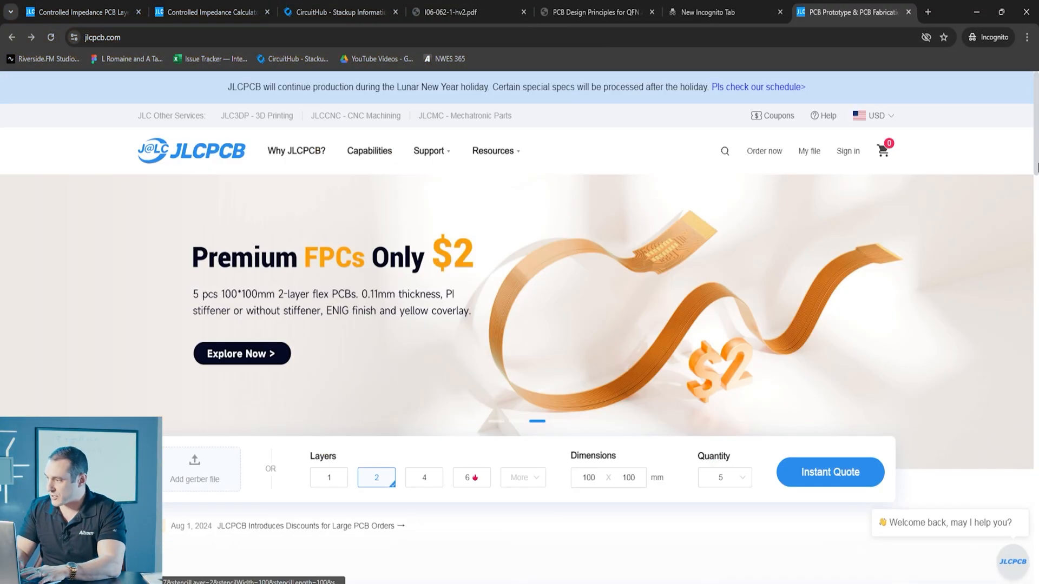
scroll(down, 3)
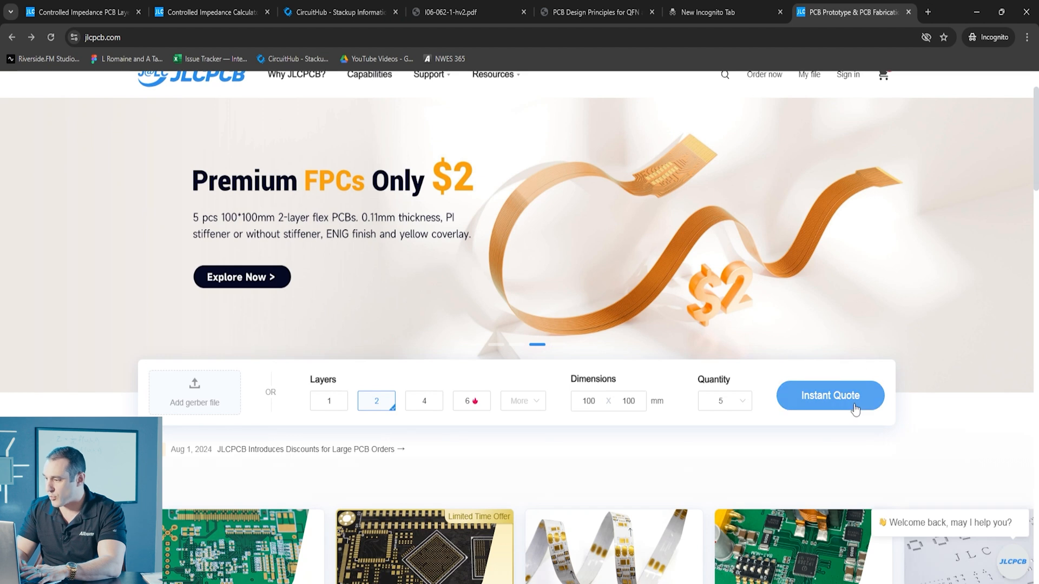
click(828, 396)
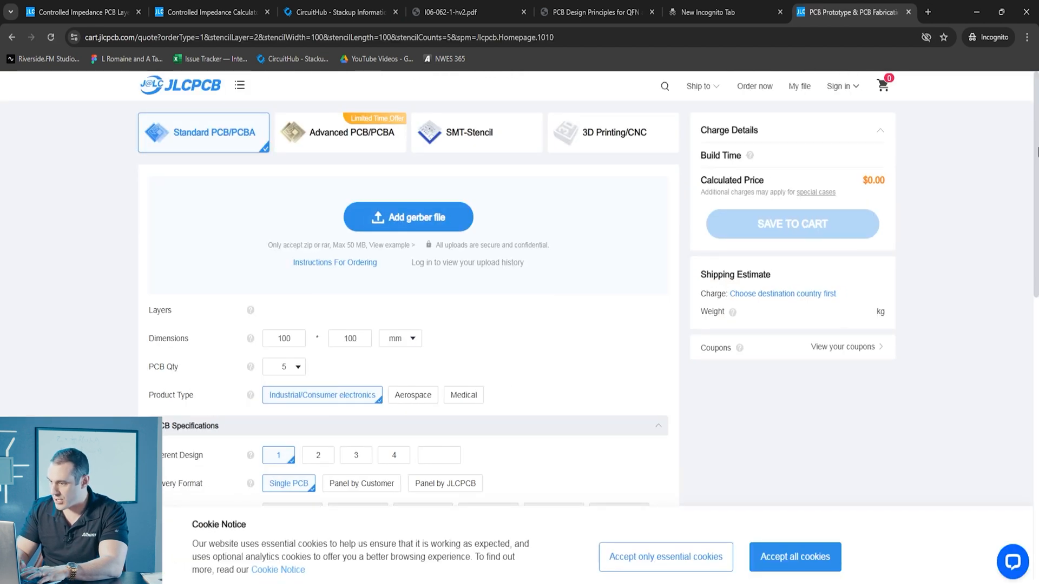
Set the quote's Impedance Control option to Yes for the 4-layer 1.6 mm board.
scroll(down, 3)
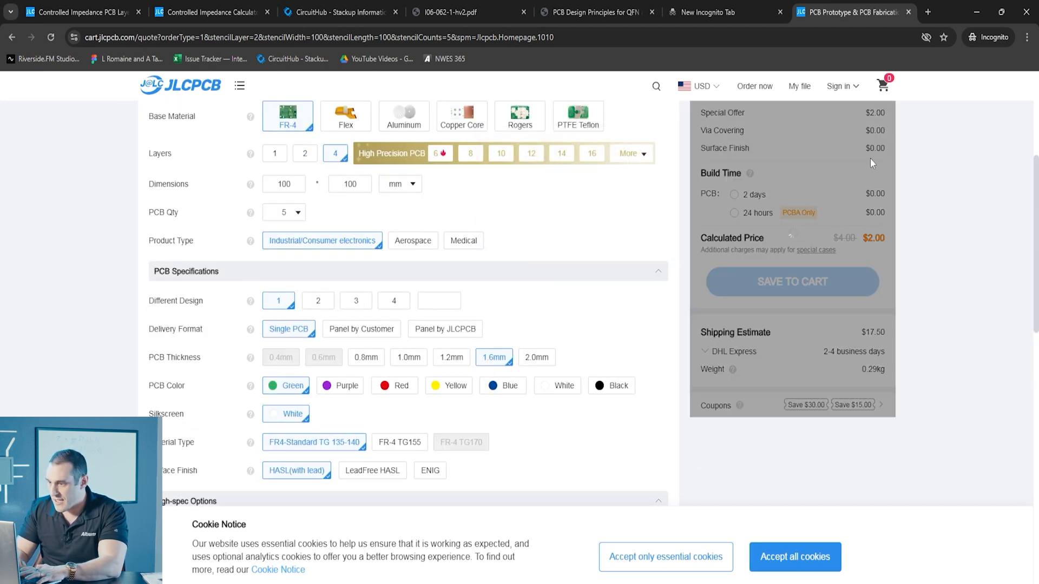
scroll(down, 3)
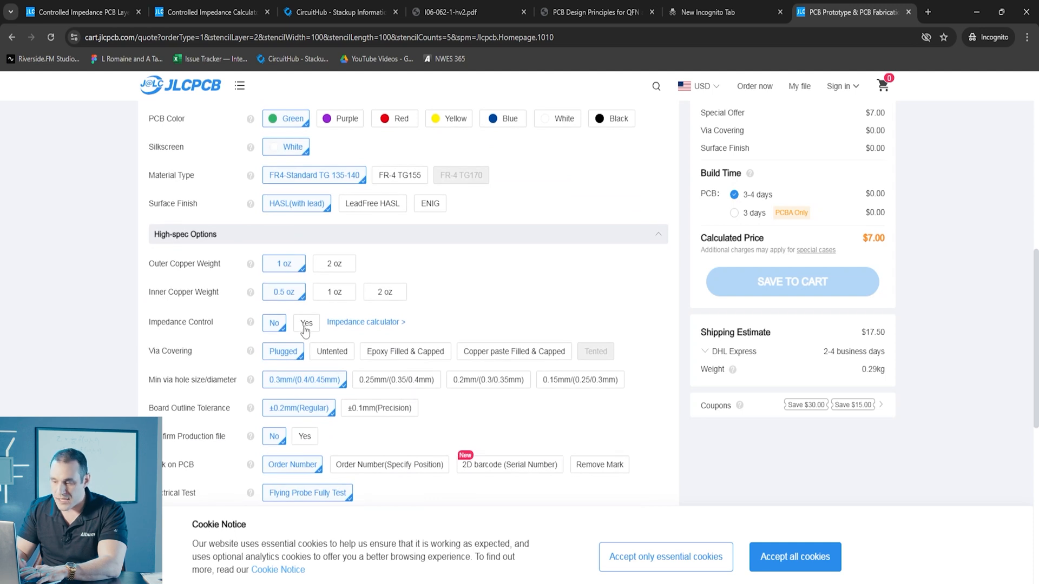
click(305, 322)
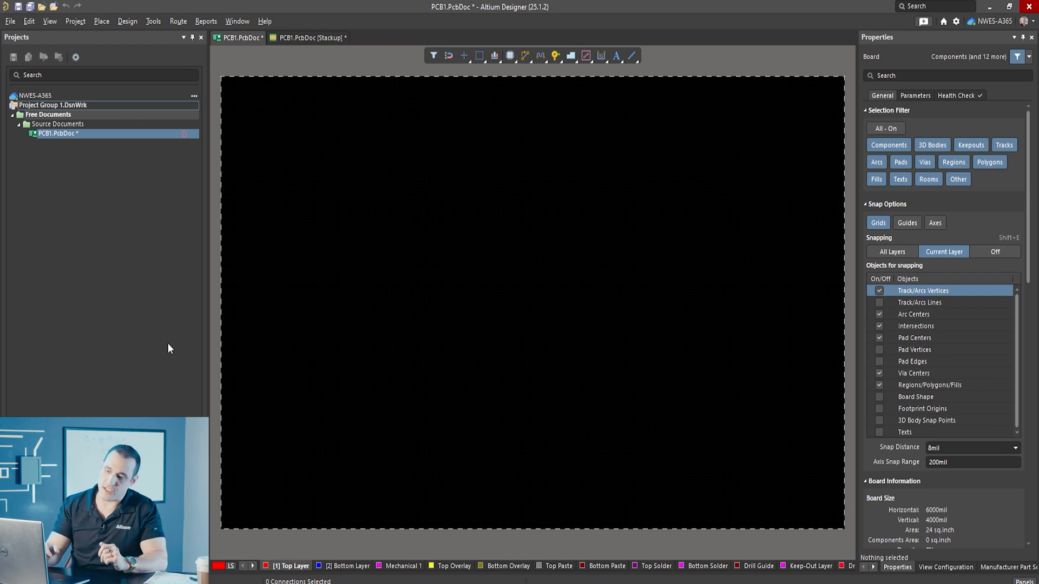
mouse_move(294, 302)
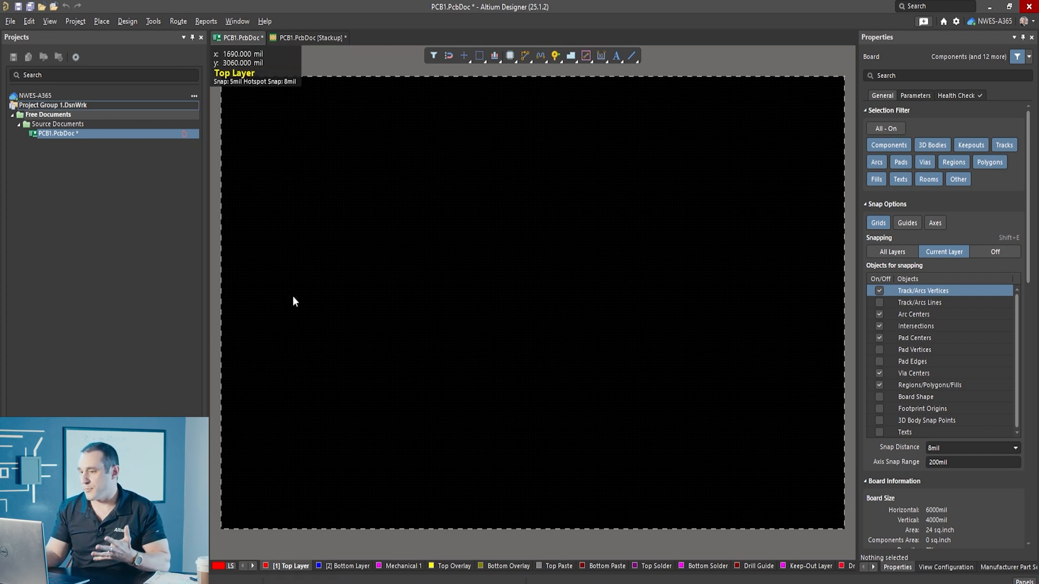
Show the PCB1.PcbDoc layer stackup and its empty Impedance profiles list in Altium.
click(309, 37)
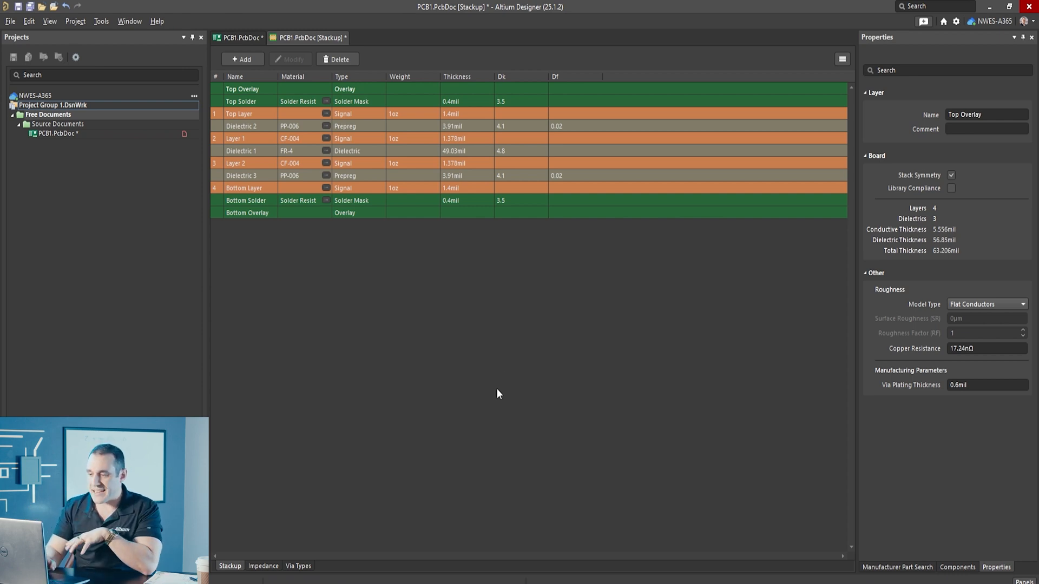
mouse_move(318, 537)
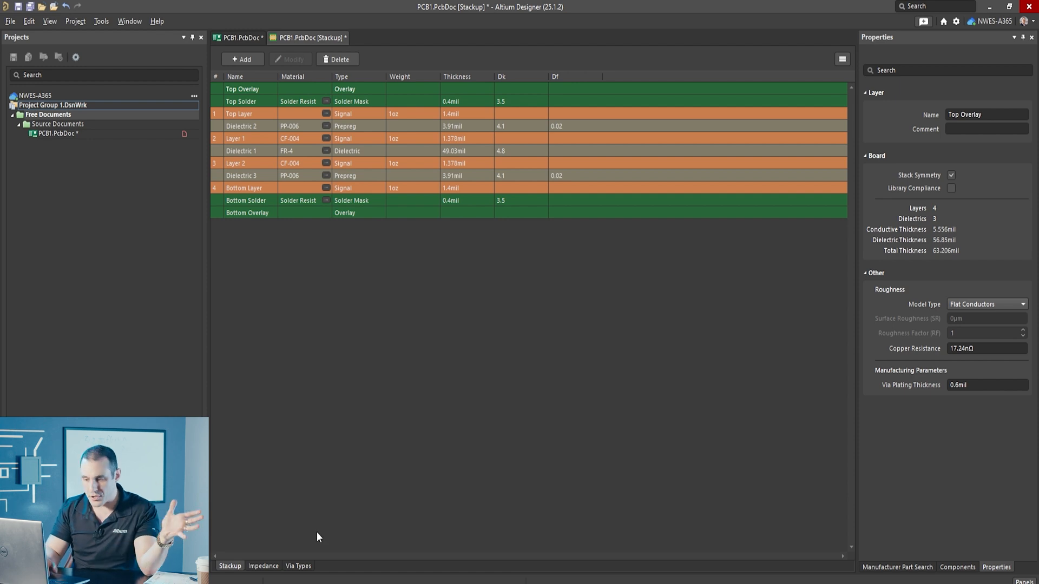
click(263, 566)
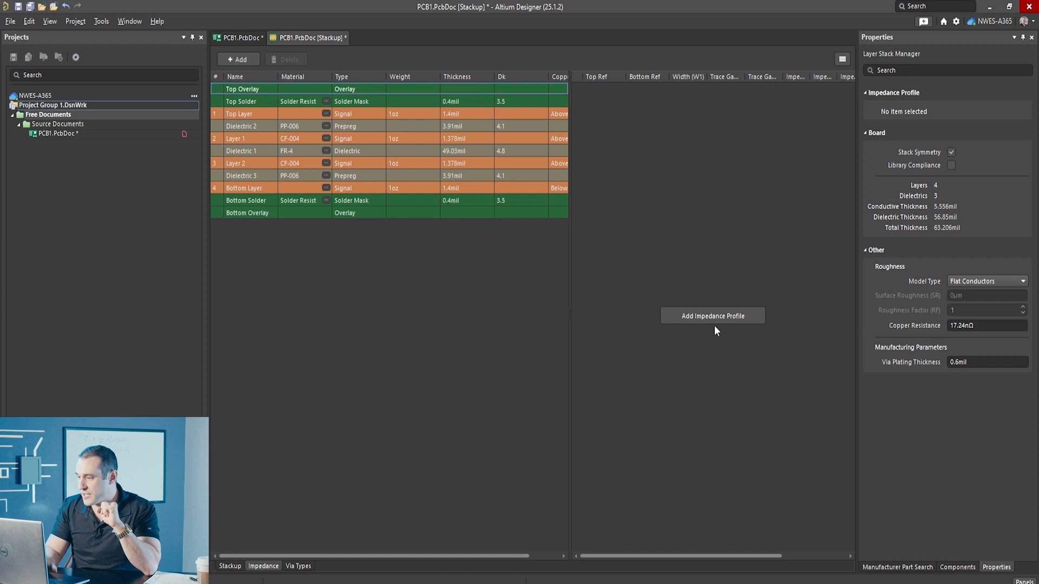
Add a 50 Ω single-ended profile and inspect its Top Layer 6.692 mil transmission-line details.
click(711, 314)
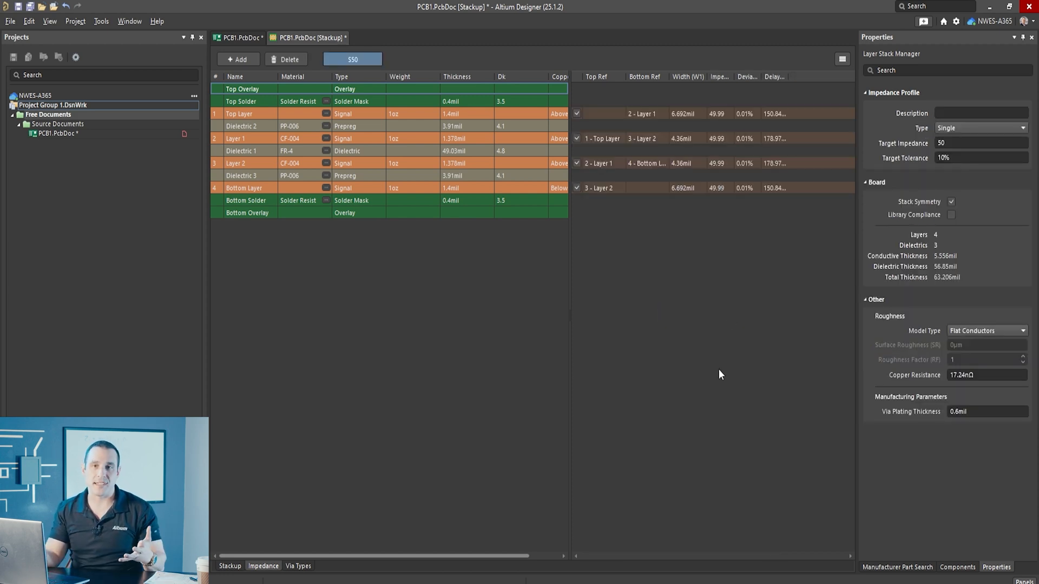
click(686, 113)
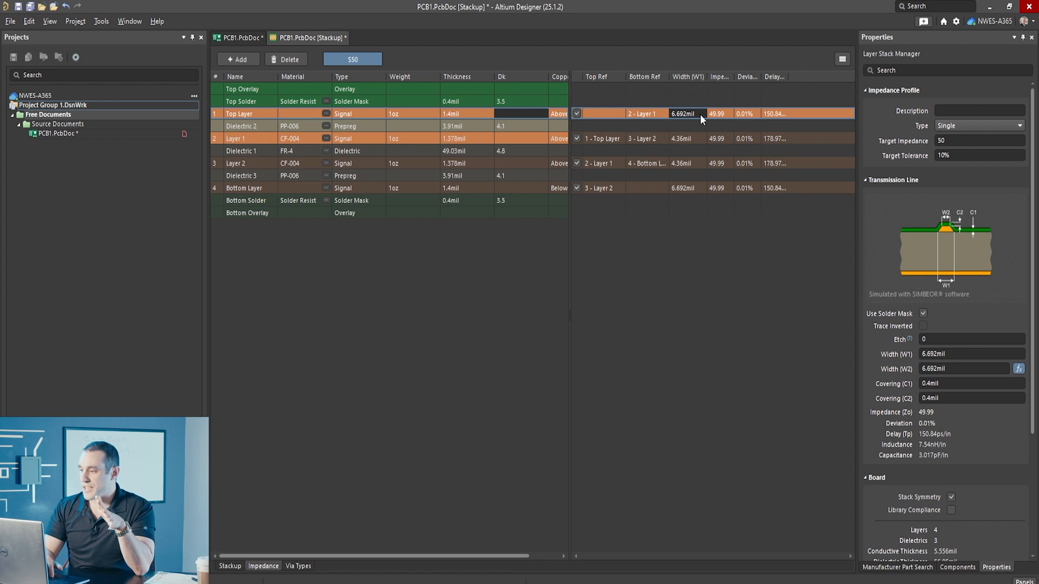
mouse_move(712, 391)
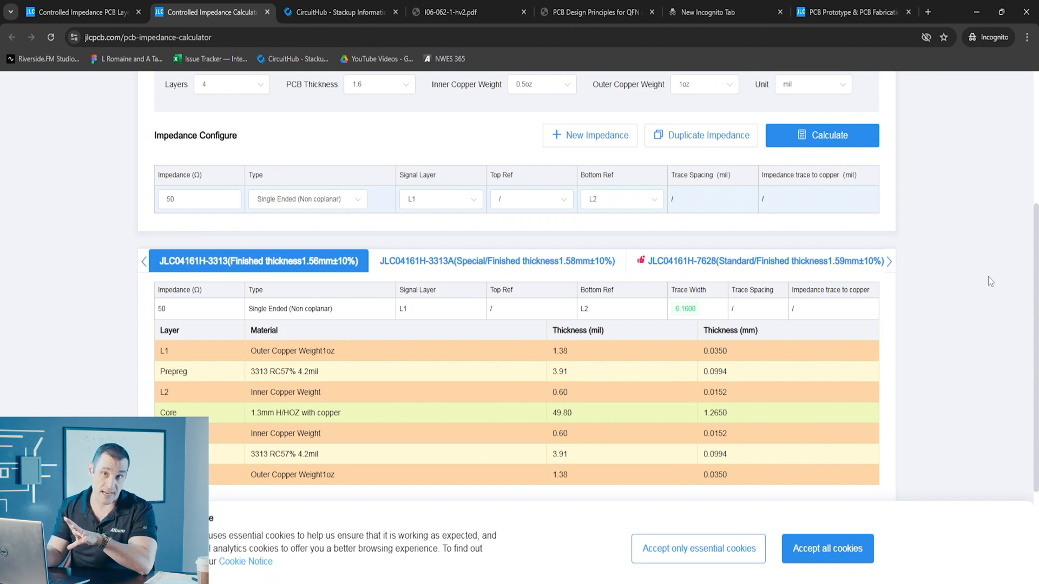
mouse_move(967, 282)
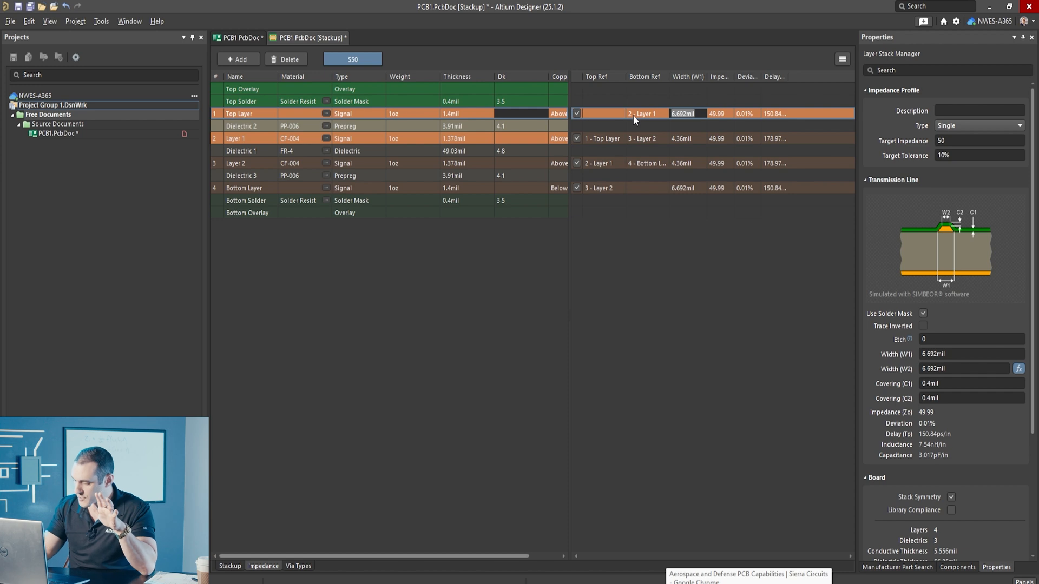
Set the S50 Top Layer trace width to 6.16mil, giving 52.11 Ω at 4.23% deviation.
text(6.16mil)
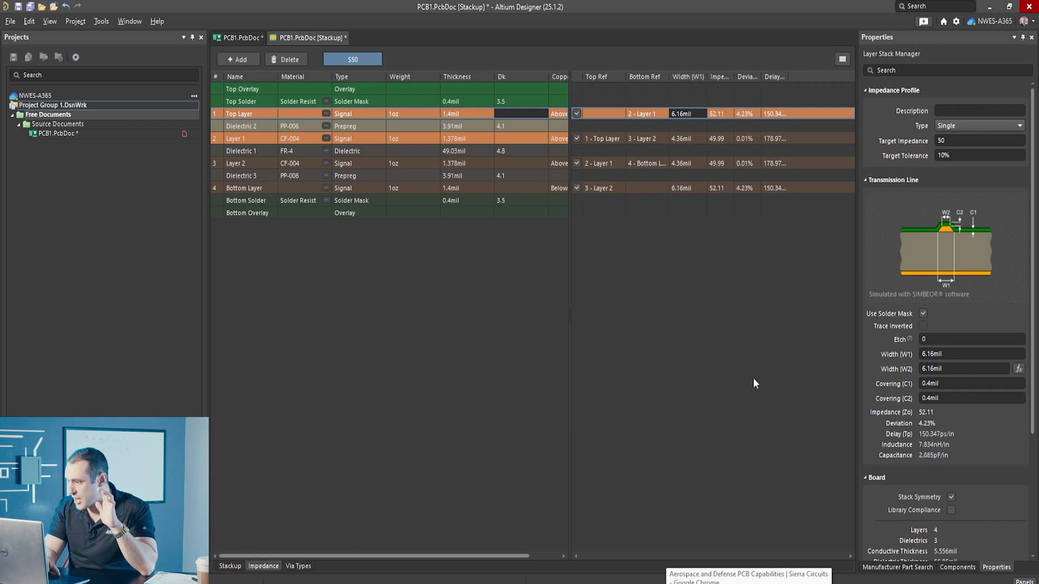
mouse_move(789, 316)
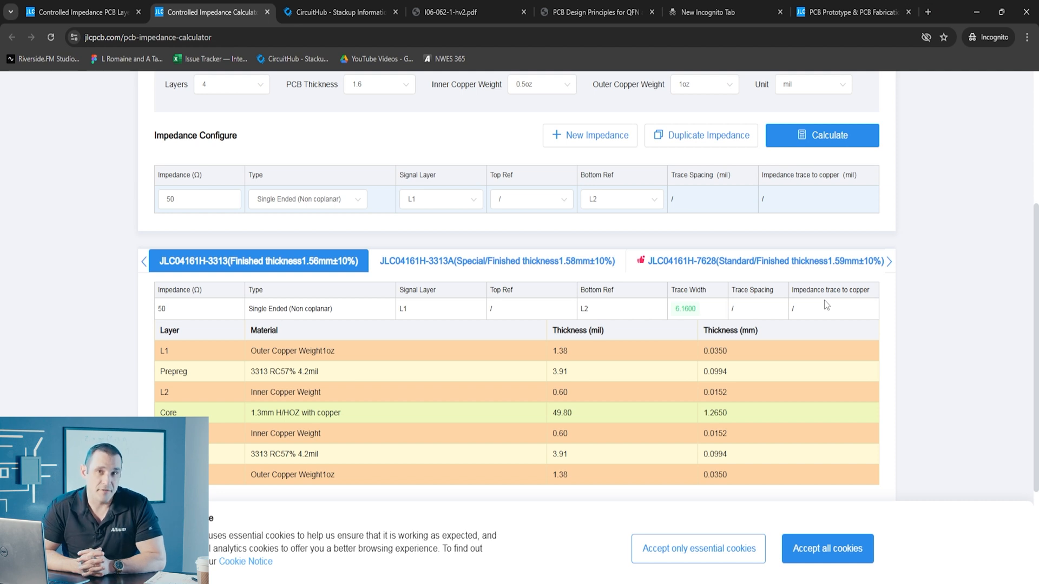
mouse_move(893, 252)
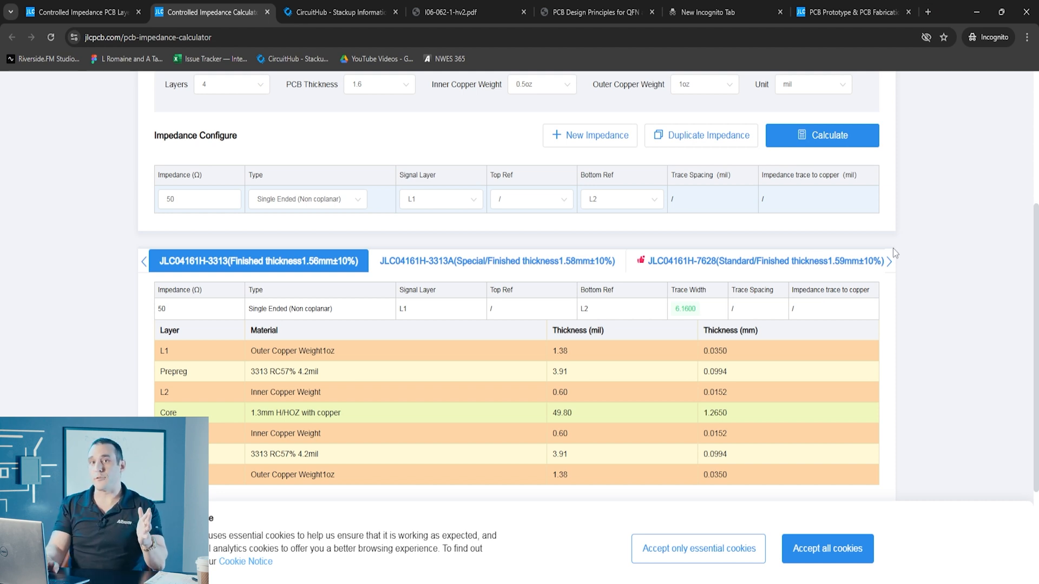
Calculate a 100 Ω non-coplanar differential pair in the JLCPCB calculator.
click(306, 199)
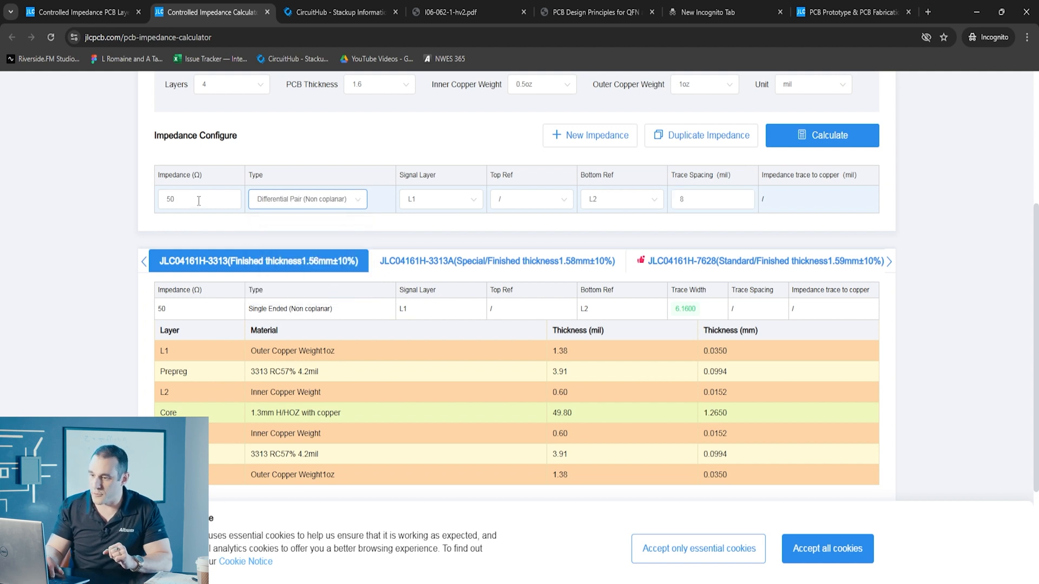
text(100)
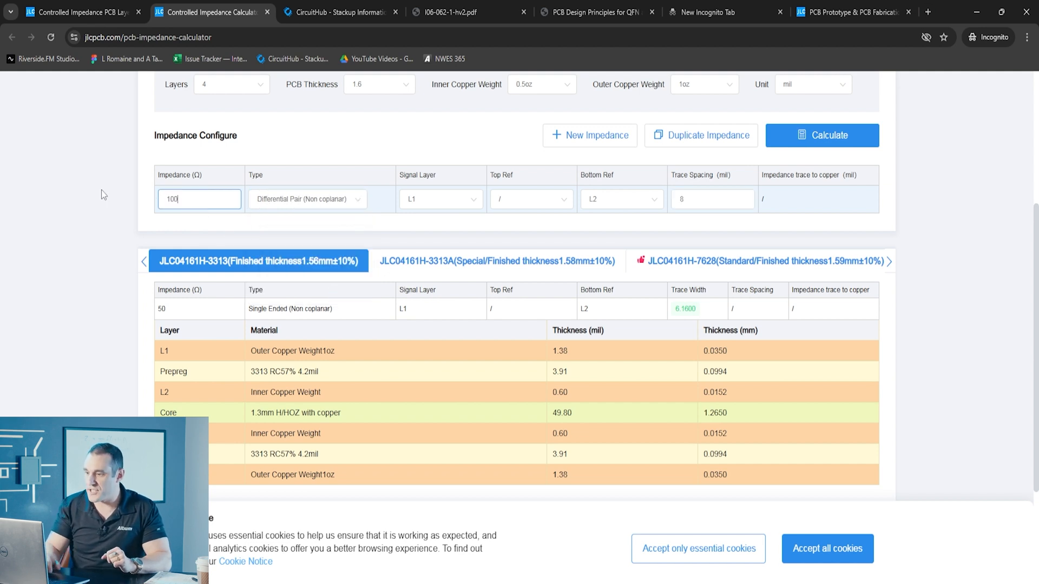
click(821, 136)
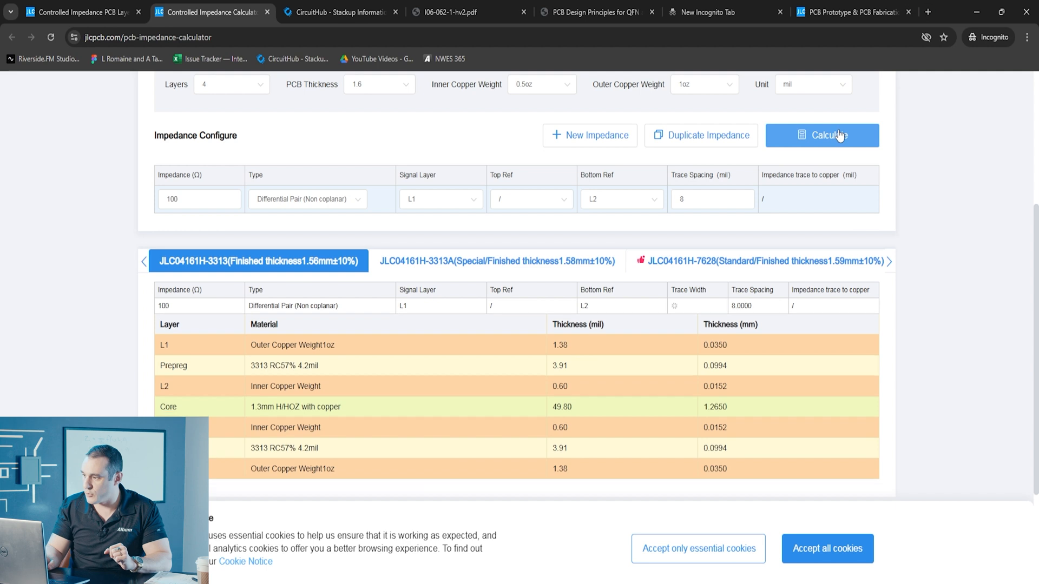
click(821, 135)
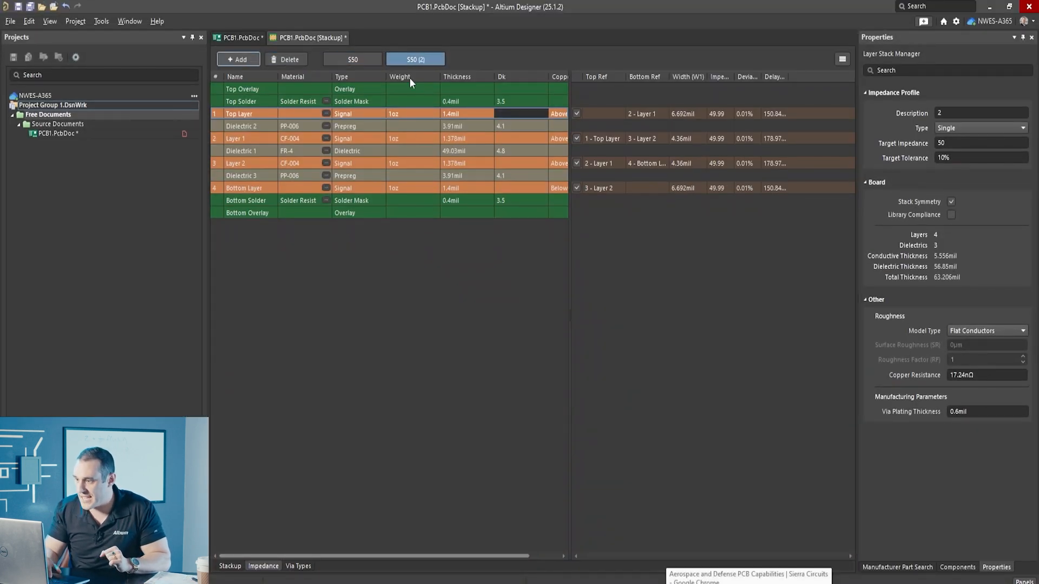
Make the new profile a 100 Ω differential pair with 4.88mil Top Layer trace width.
click(980, 128)
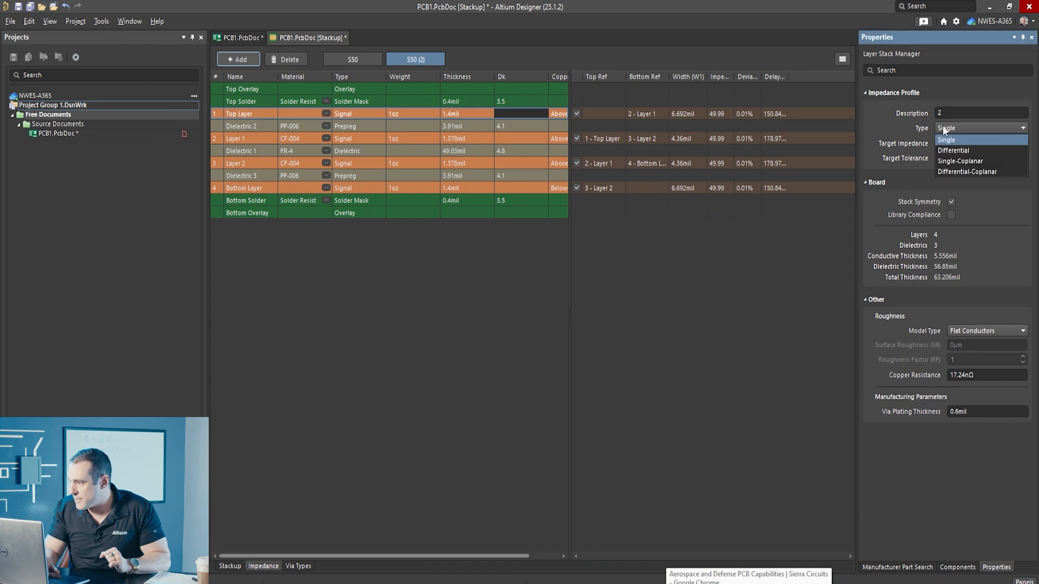
click(952, 151)
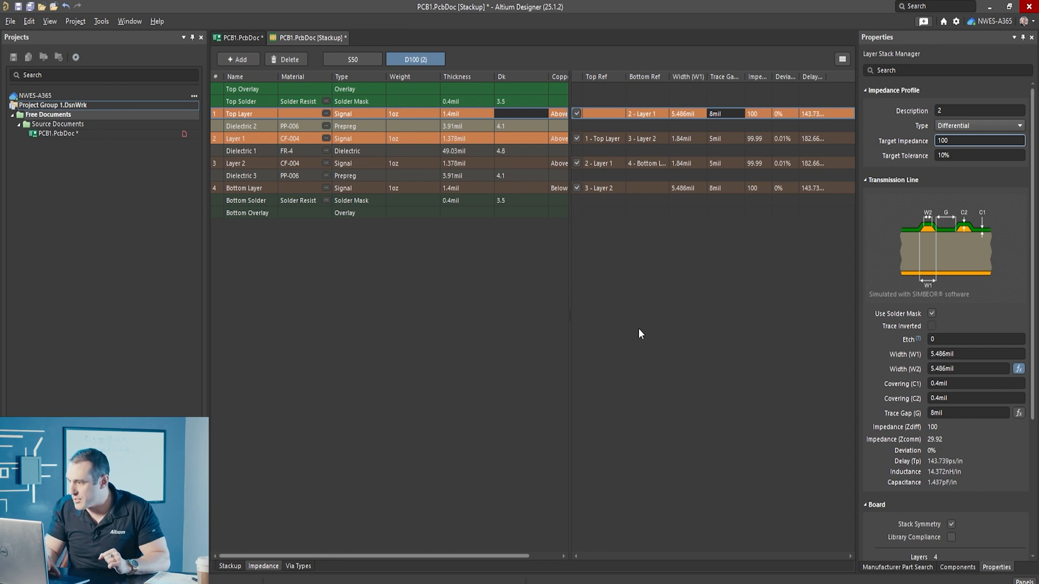
mouse_move(757, 346)
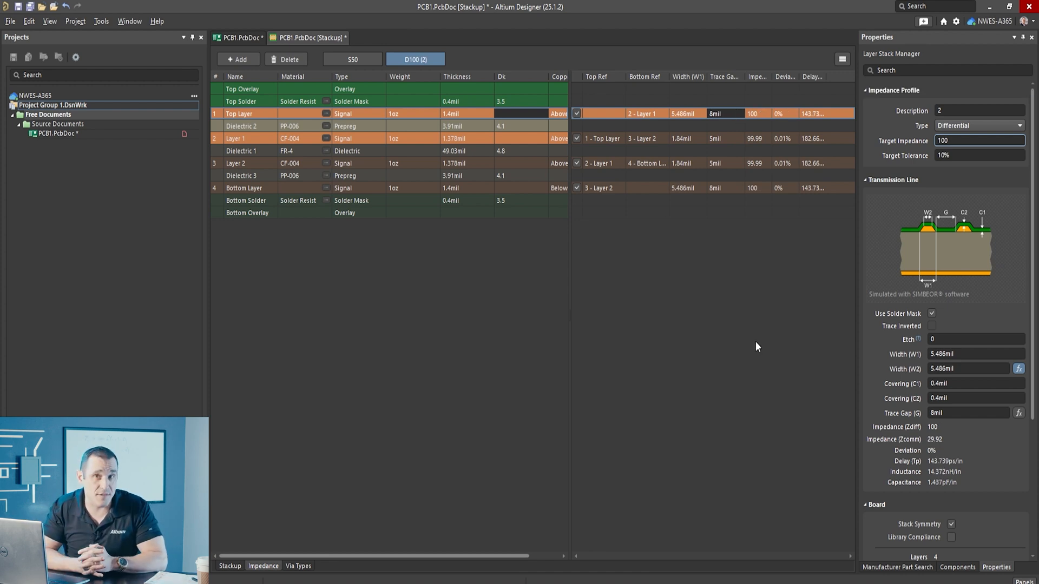
click(687, 113)
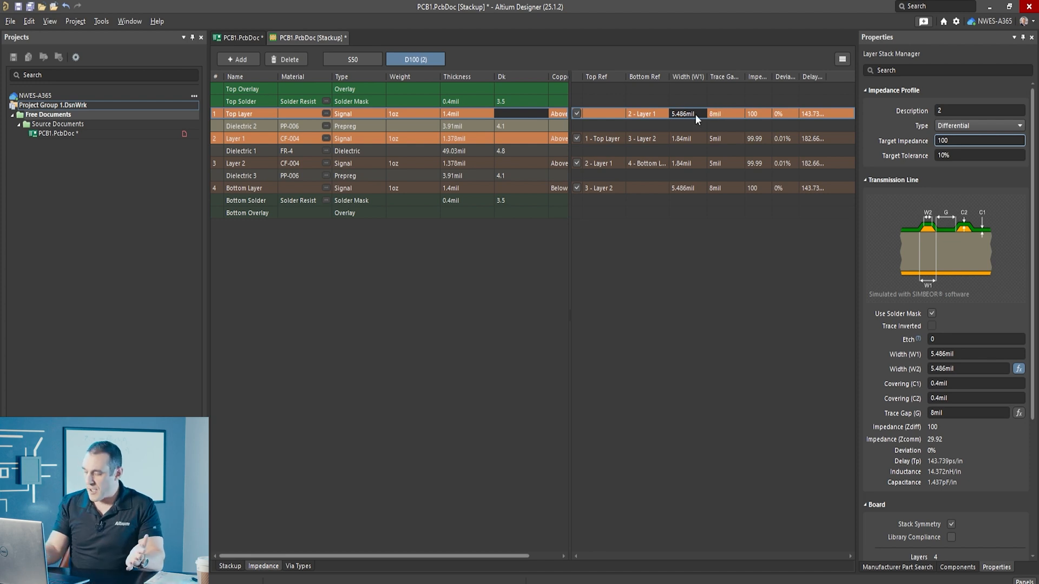
text(4.88mil)
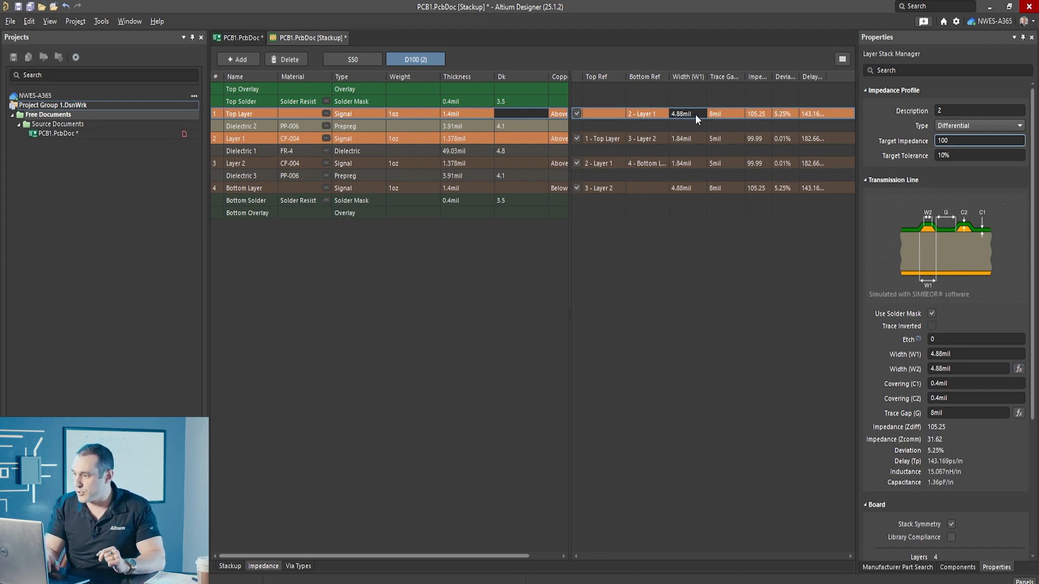